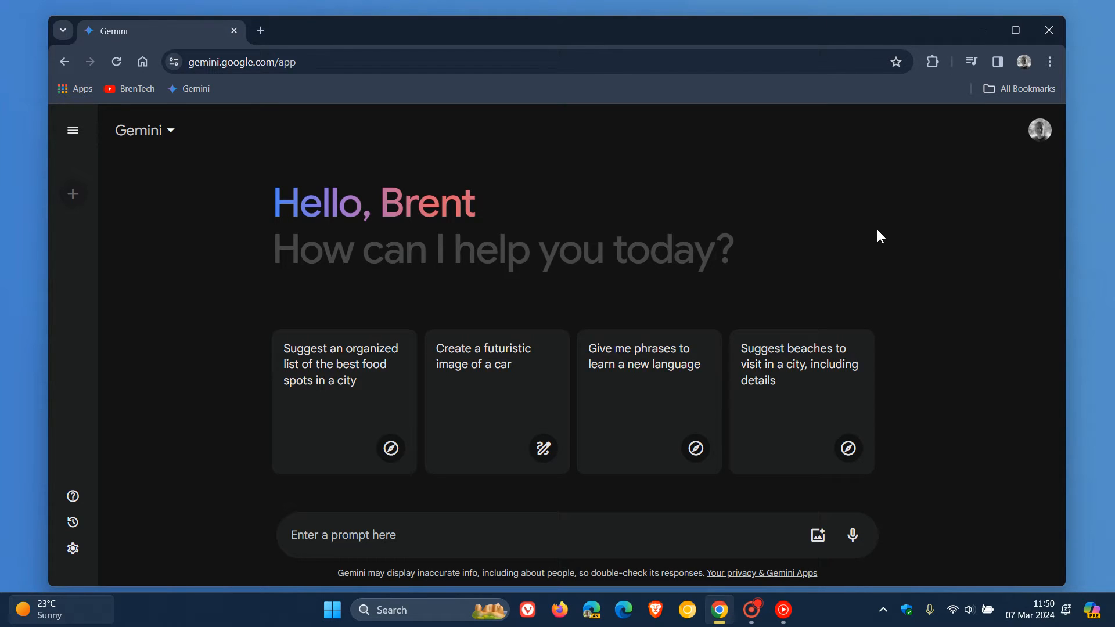
mouse_move(886, 189)
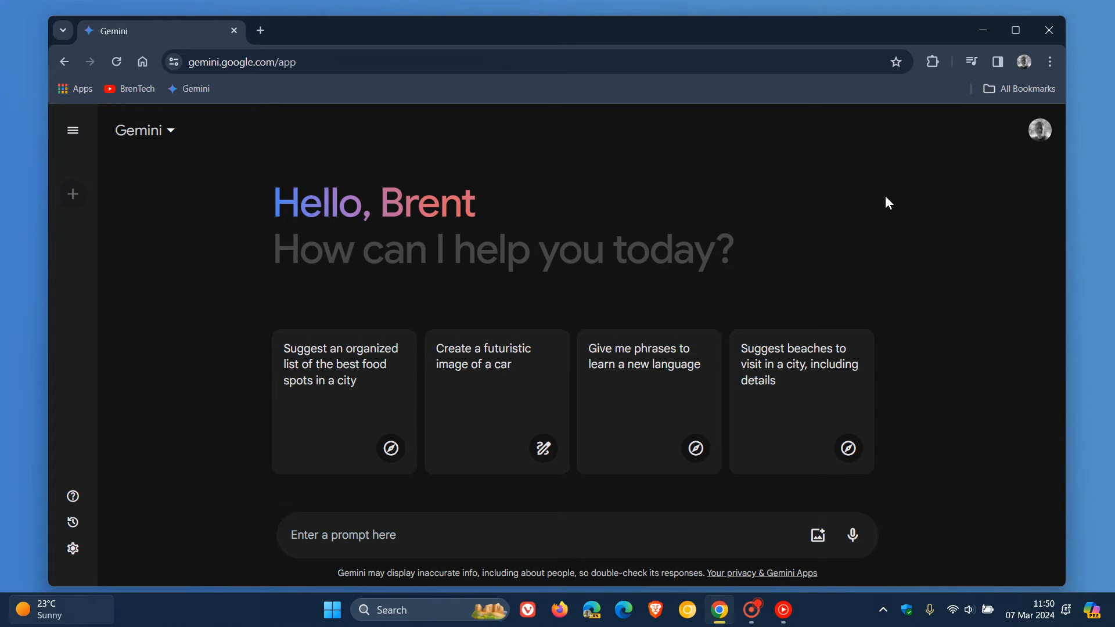
mouse_move(369, 556)
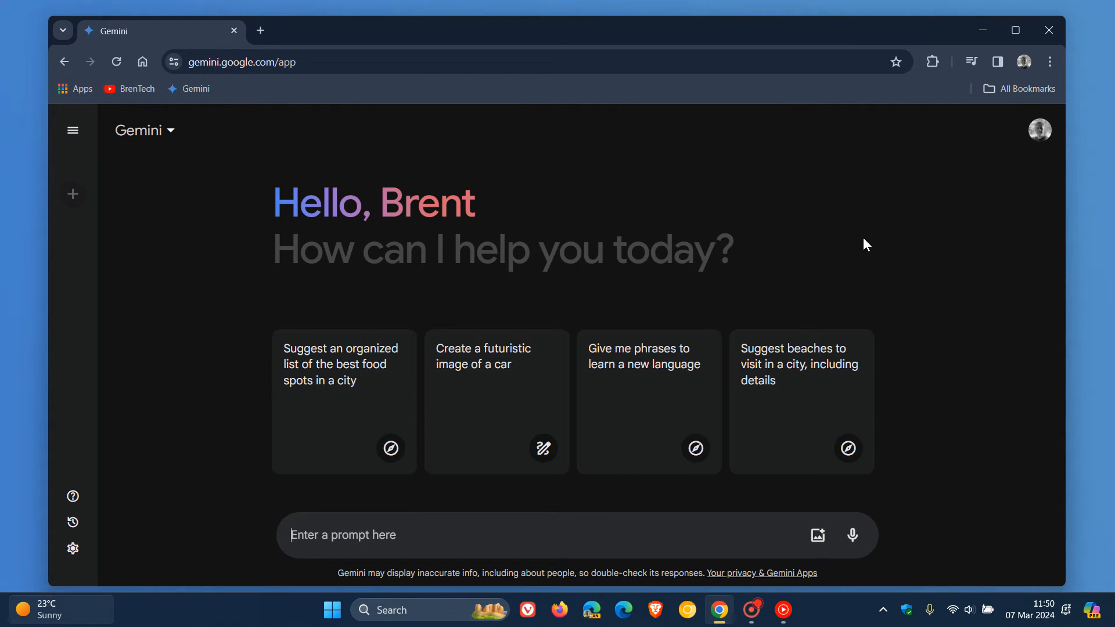
Send the greeting 'hi' and select the word 'today' in Gemini's reply.
key(Return)
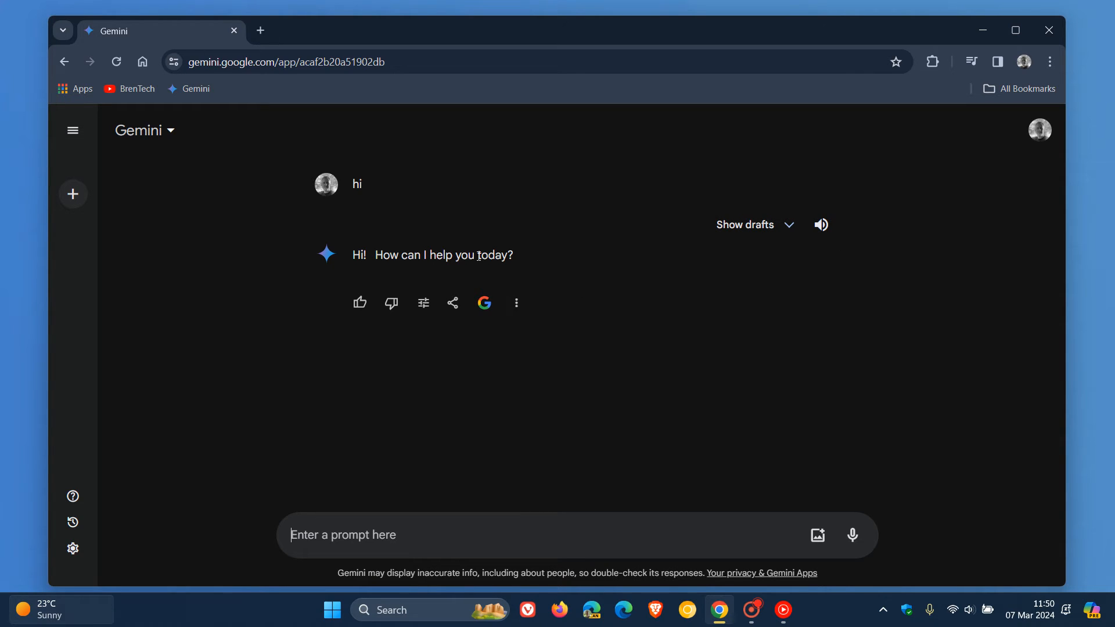
double_click(488, 254)
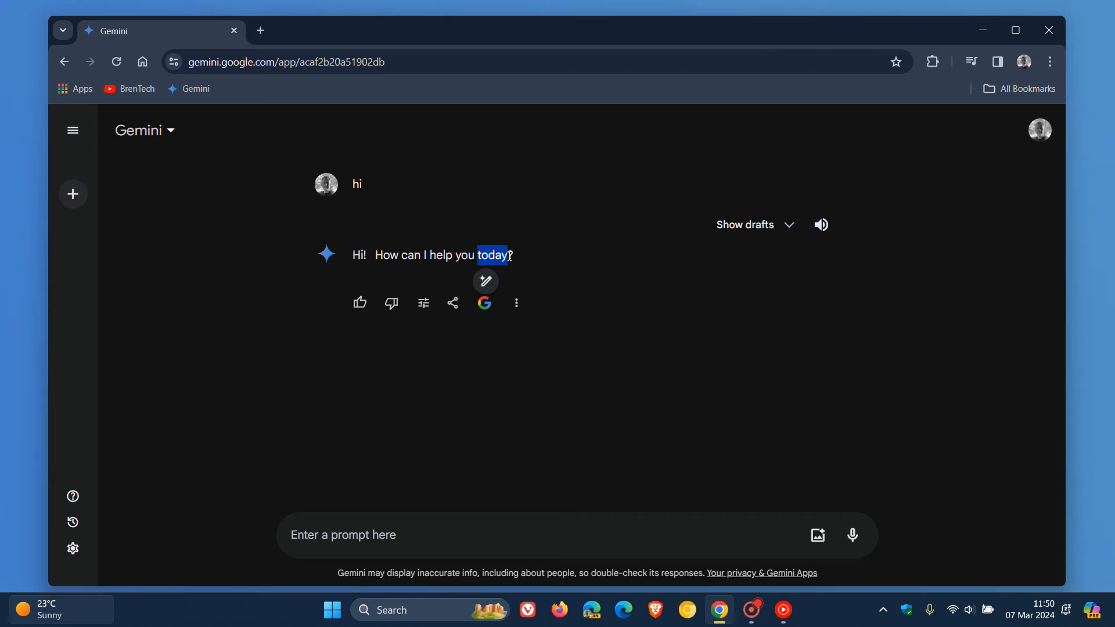
mouse_move(486, 281)
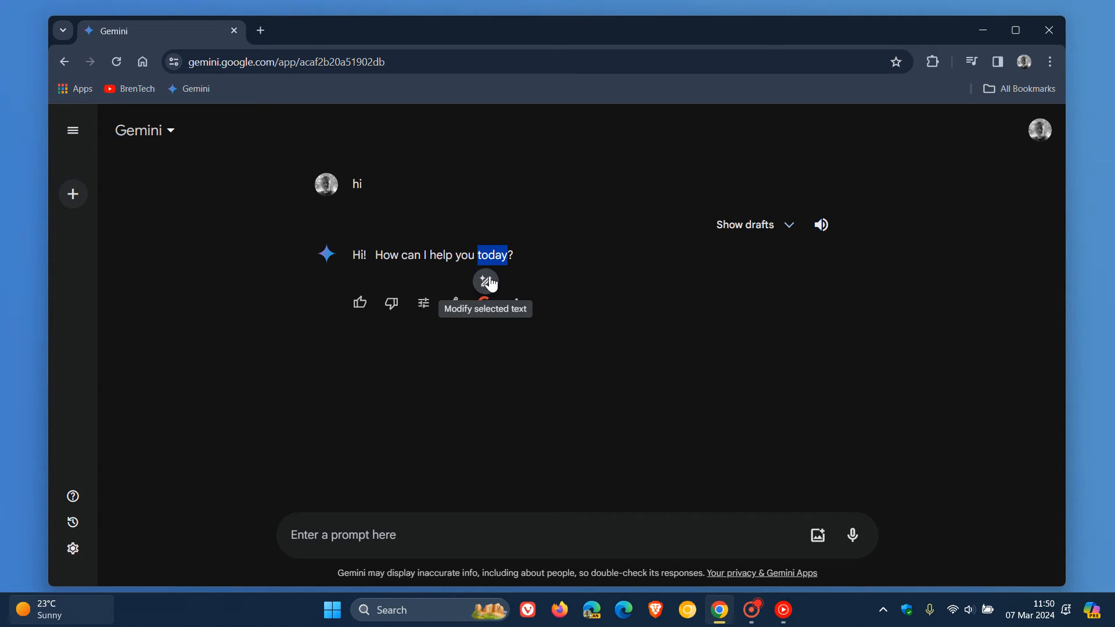
mouse_move(491, 287)
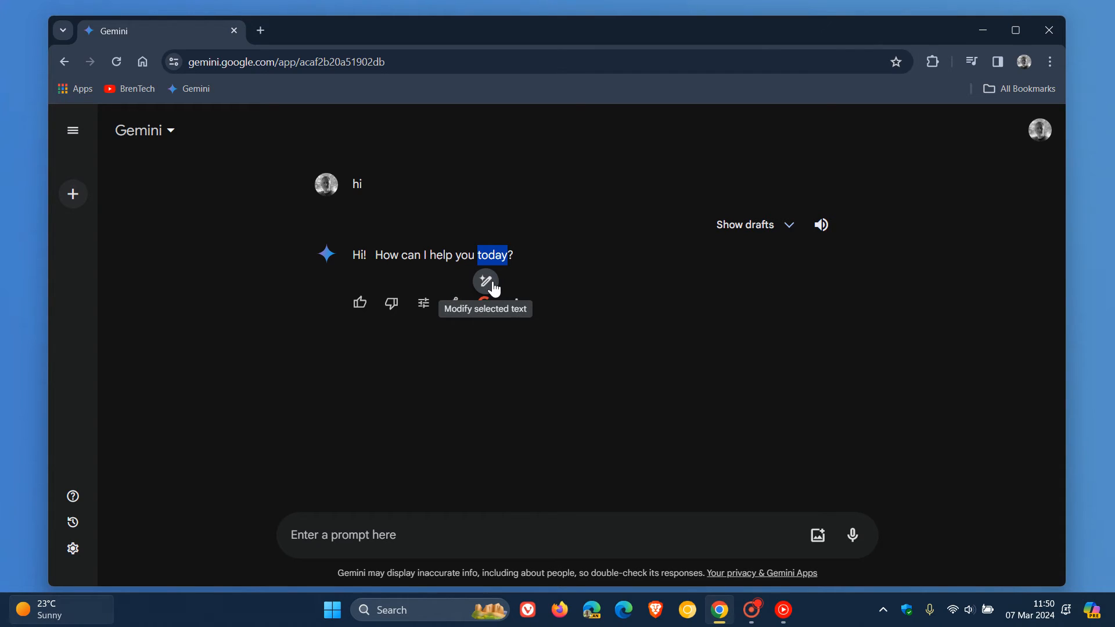
Rewrite the reply as a Longer version via Modify selected text, then start a new empty chat.
click(486, 280)
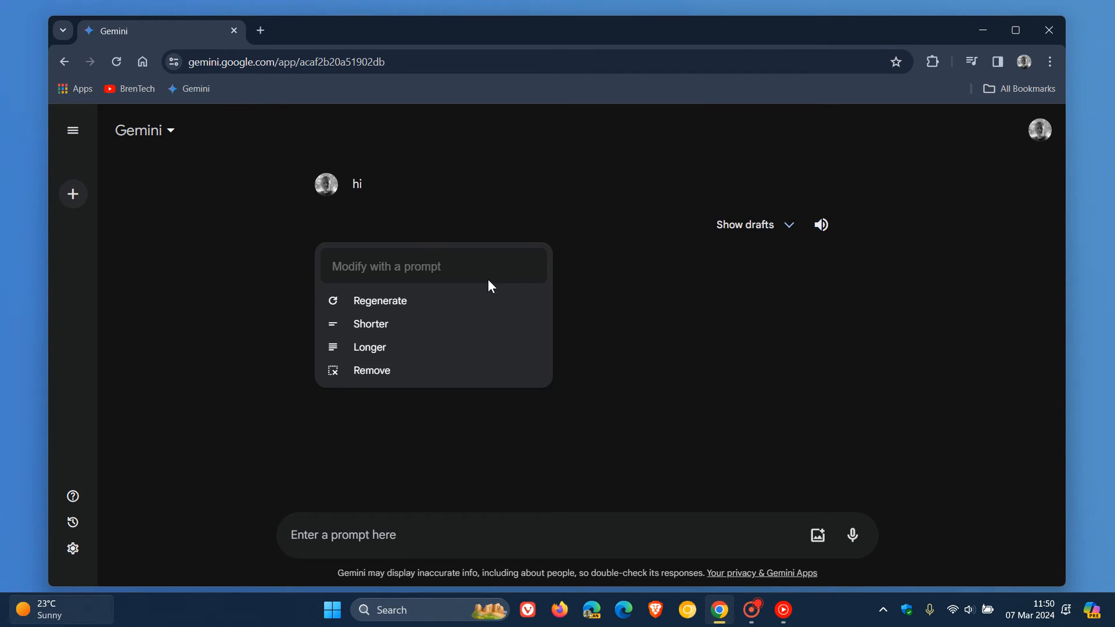
mouse_move(475, 324)
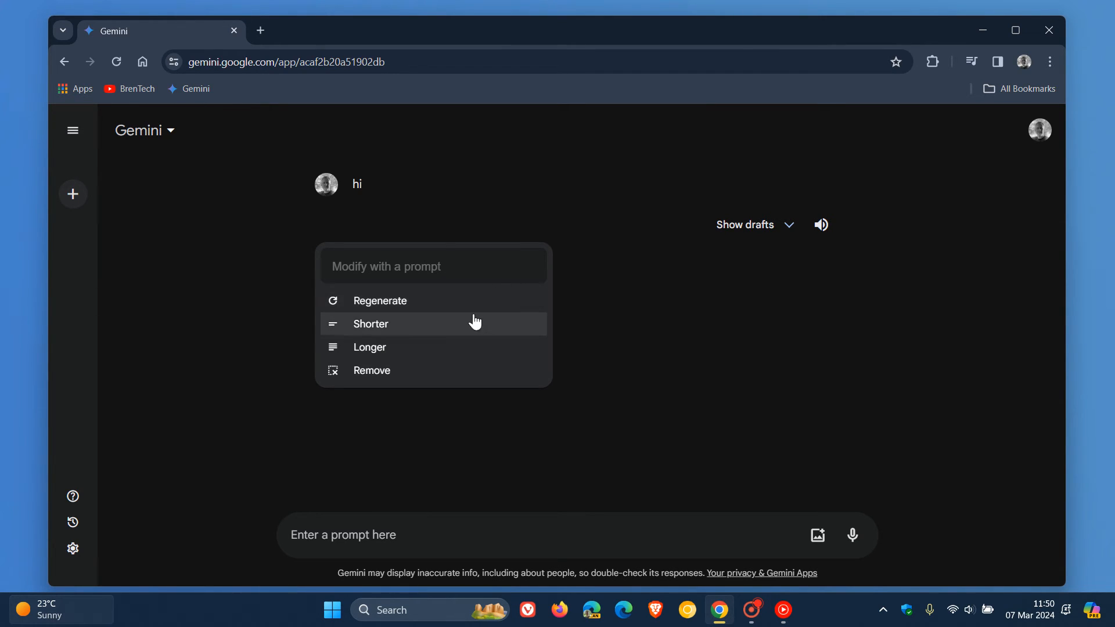
mouse_move(416, 331)
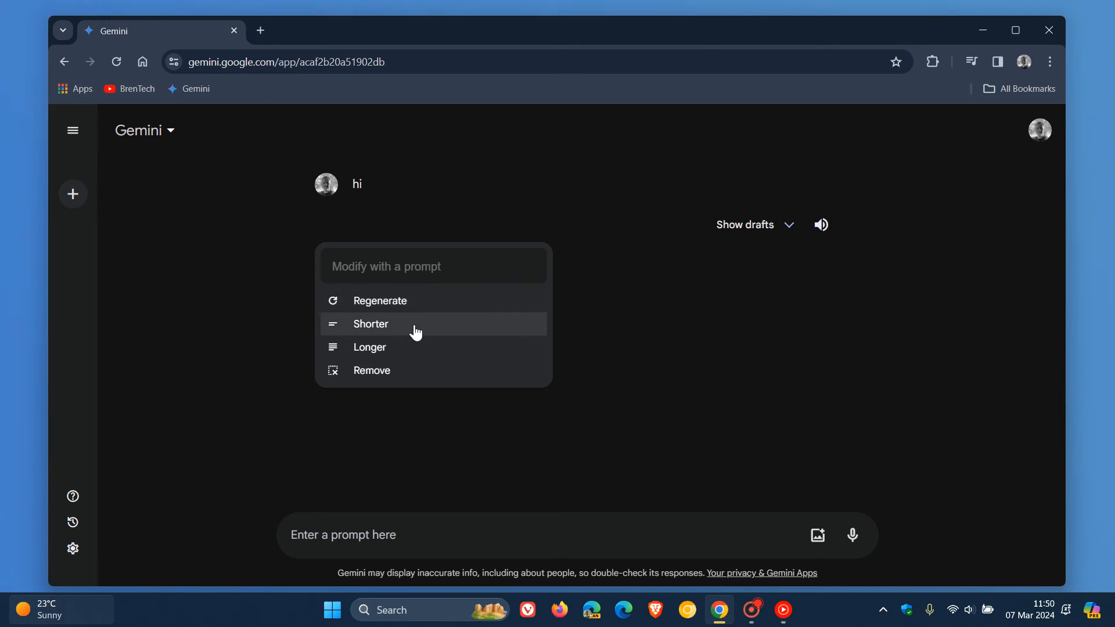
mouse_move(413, 349)
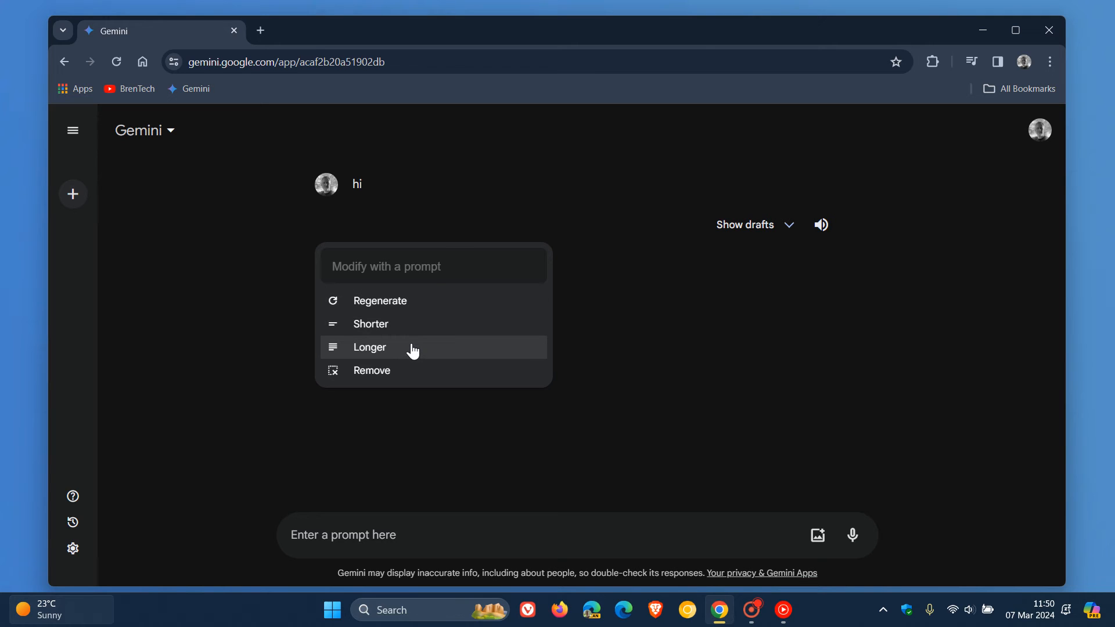
mouse_move(416, 371)
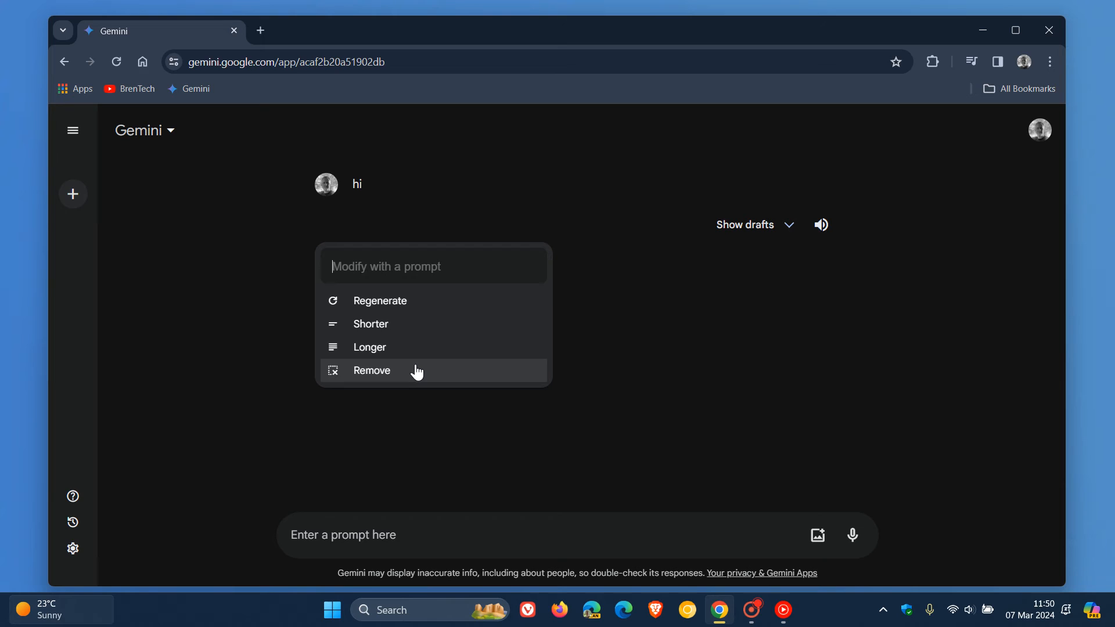
mouse_move(397, 351)
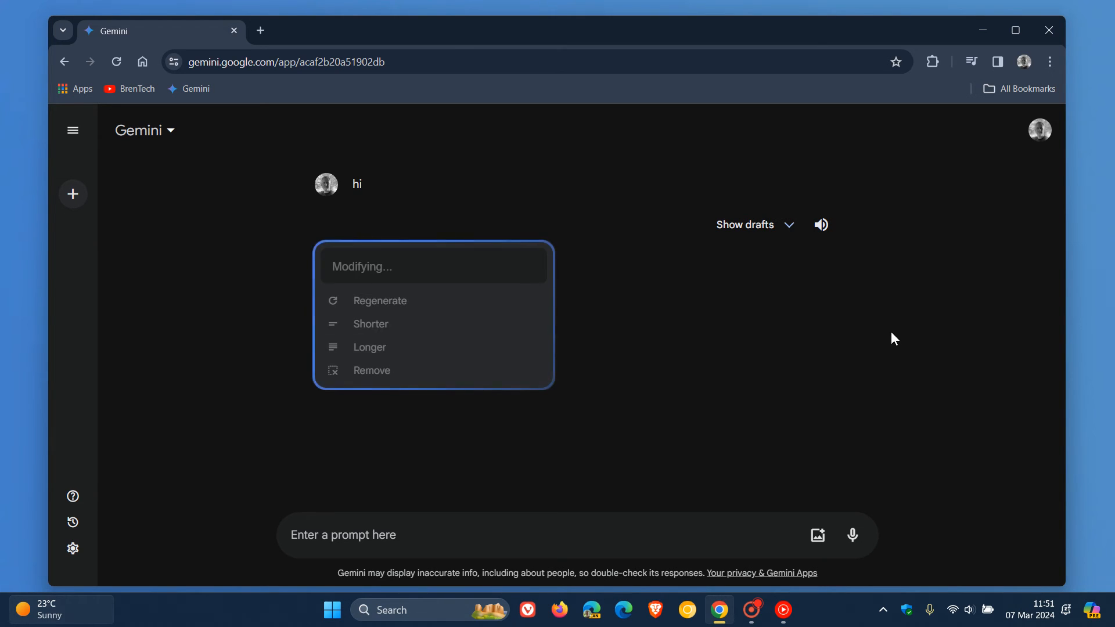
mouse_move(908, 338)
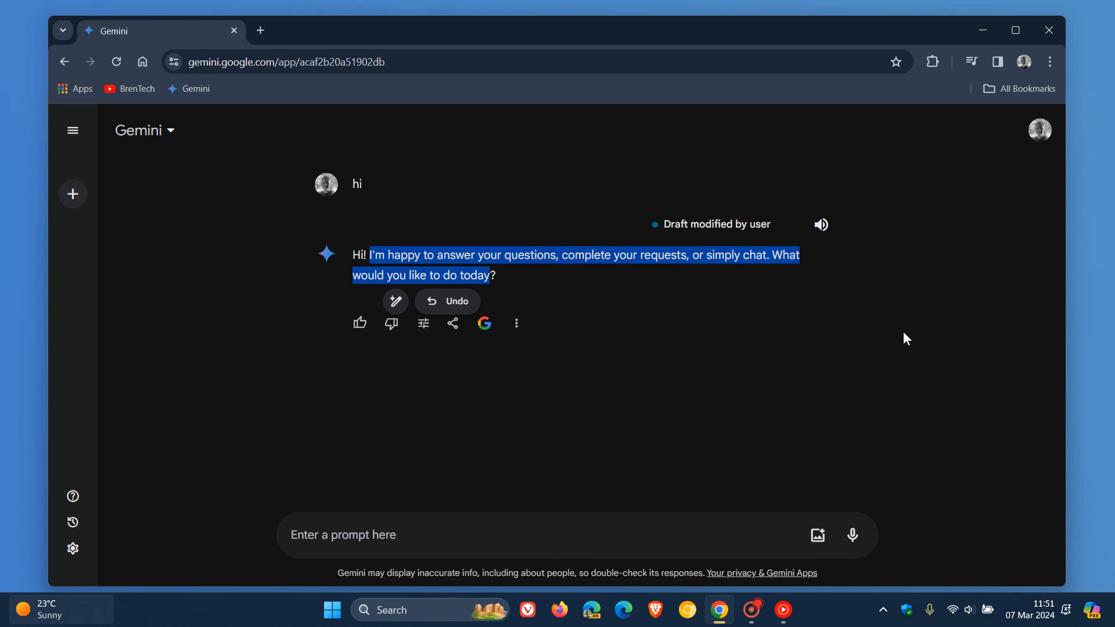
mouse_move(72, 194)
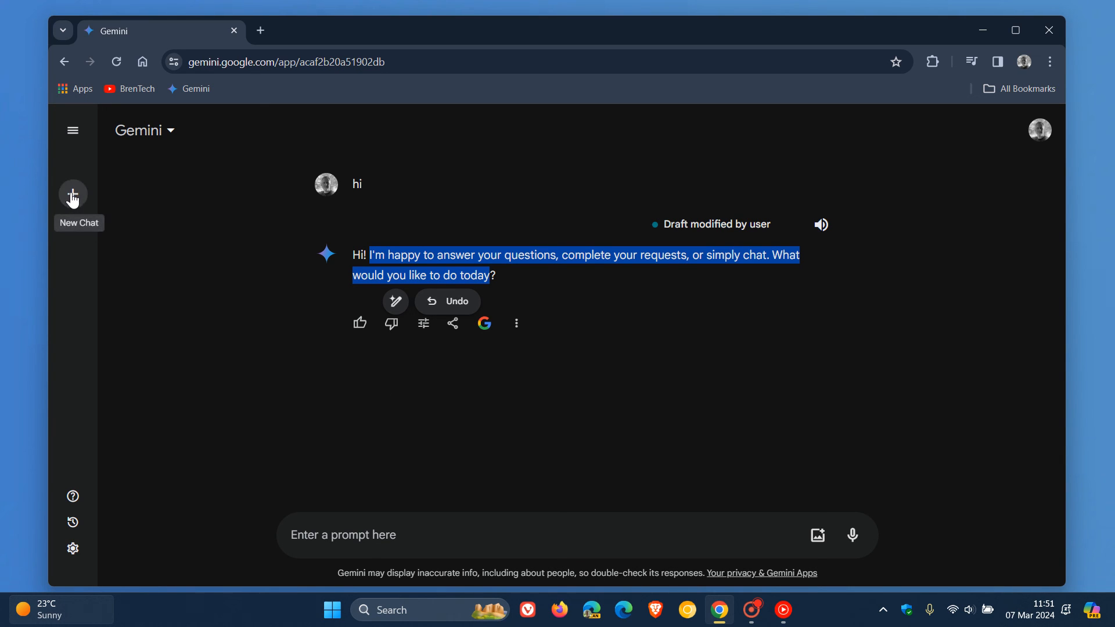
click(72, 194)
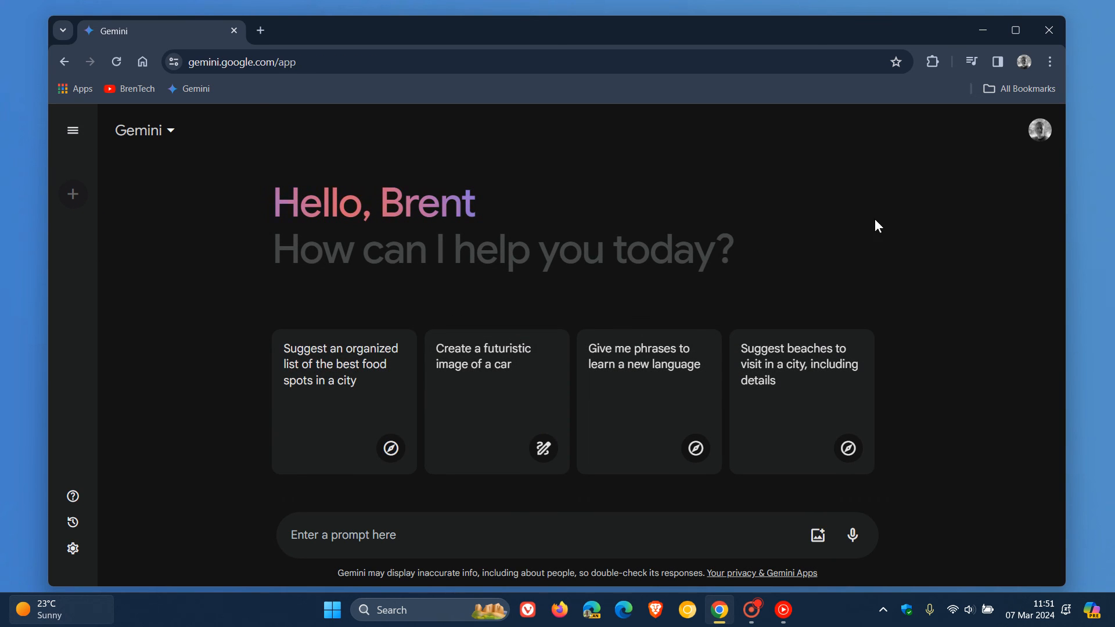
mouse_move(899, 200)
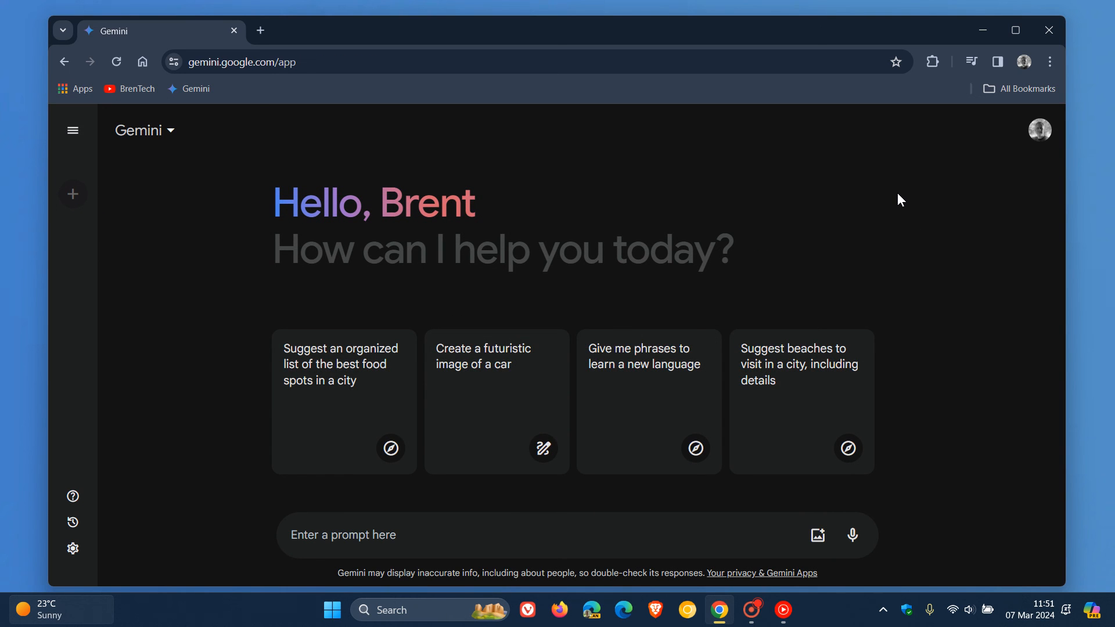